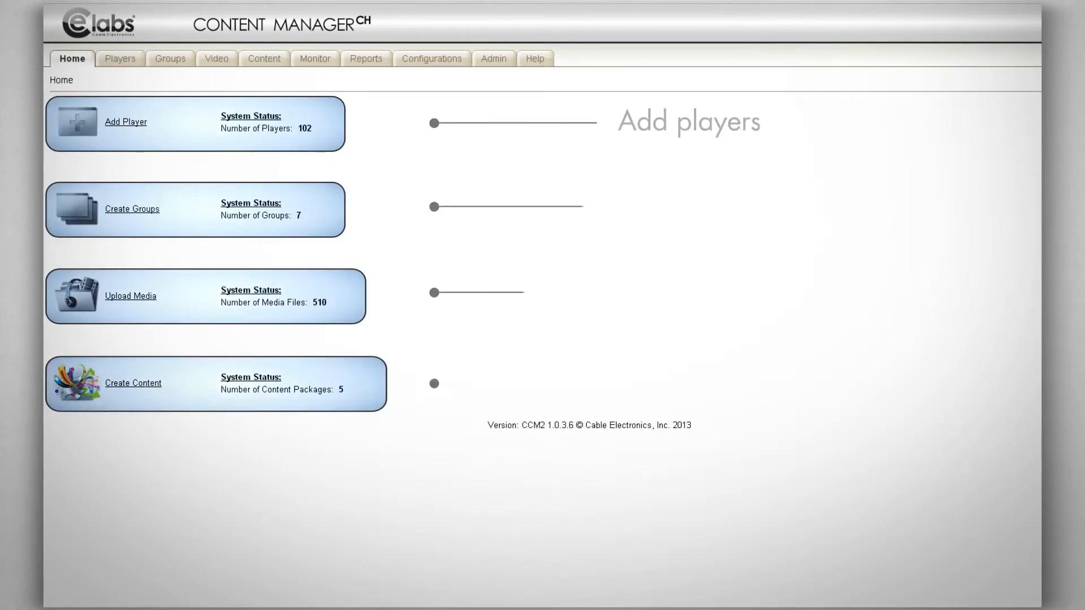
Show the Monitor table of 102 players with status, last update and playlist.
click(314, 58)
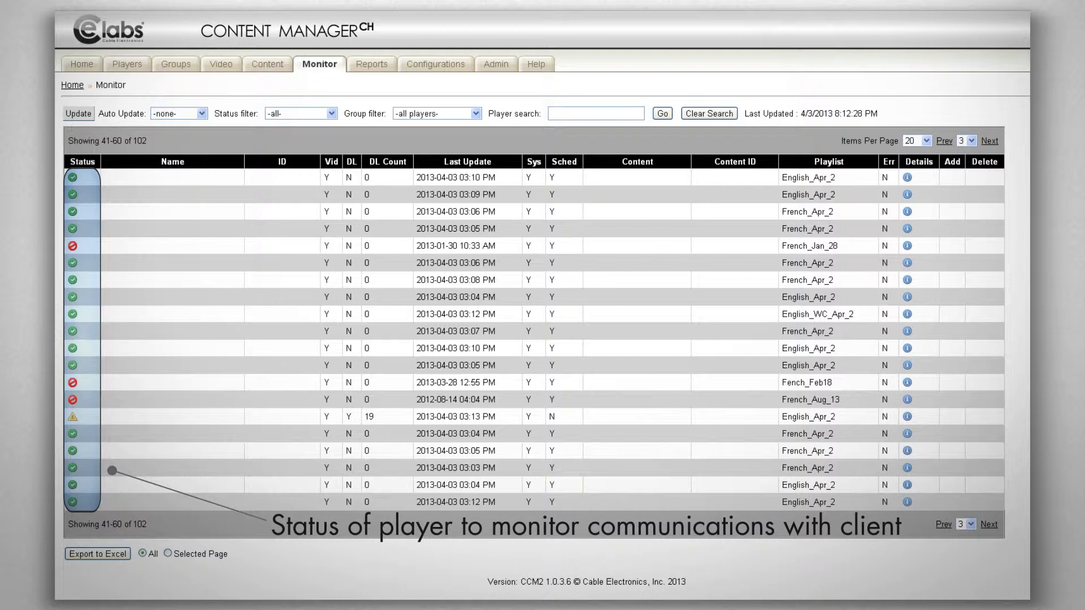
Show the Content list of five packages with descriptions, file counts and sizes.
click(267, 63)
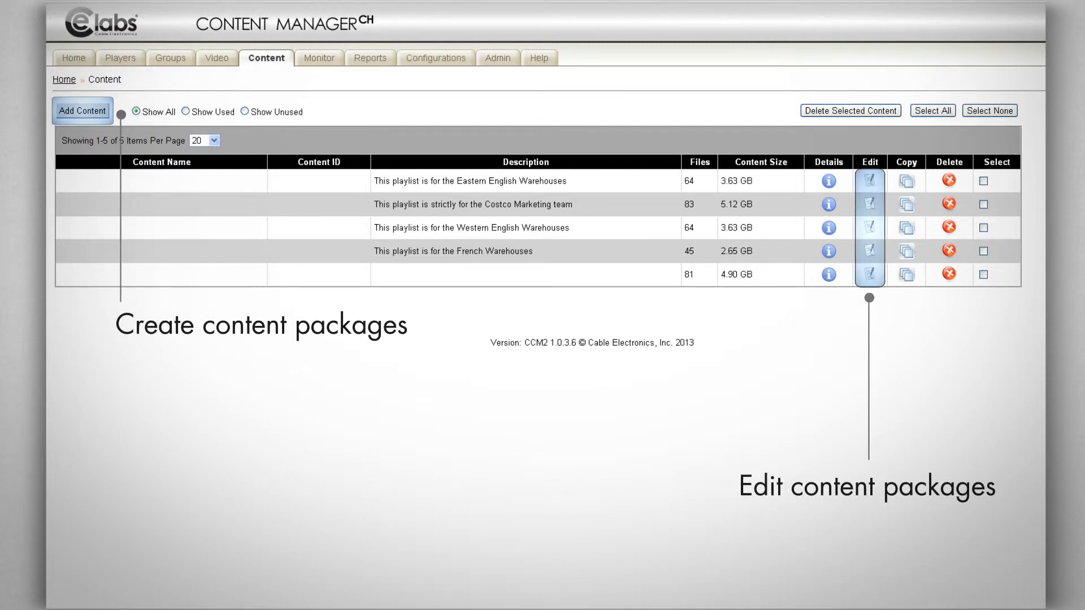
Show the Players list of 102 players with player type and assigned content columns.
click(120, 59)
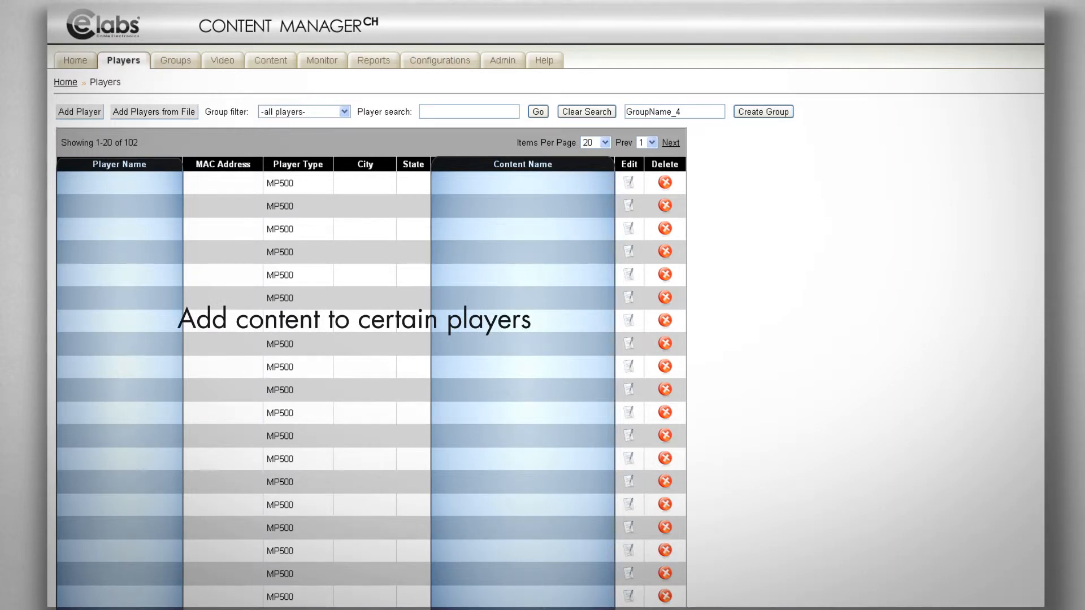
View the seven player groups, then edit a configuration's auto on/off, time server and logging settings.
click(175, 60)
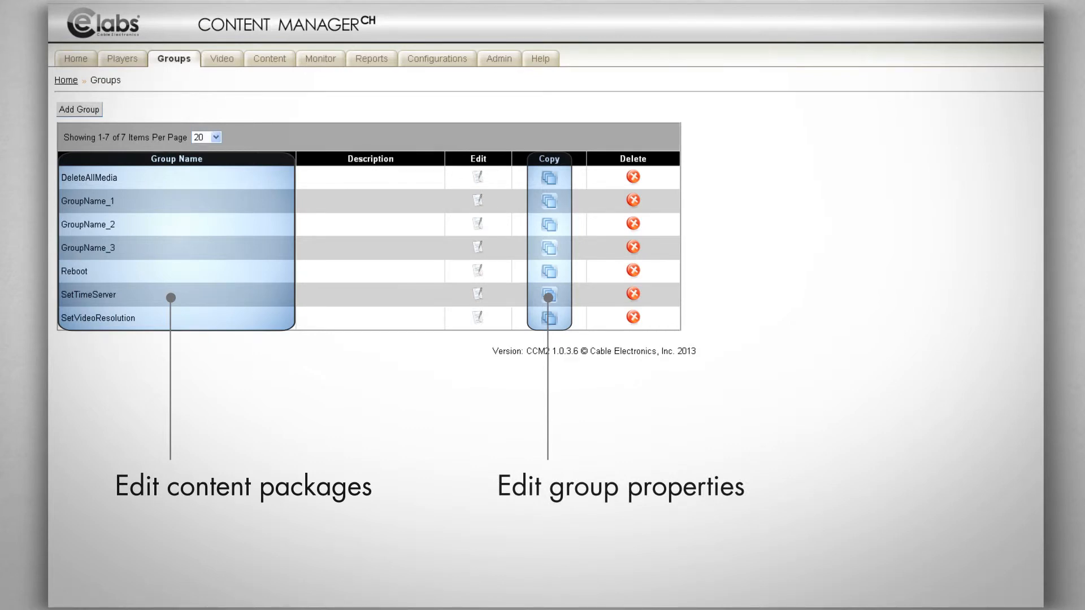
click(548, 293)
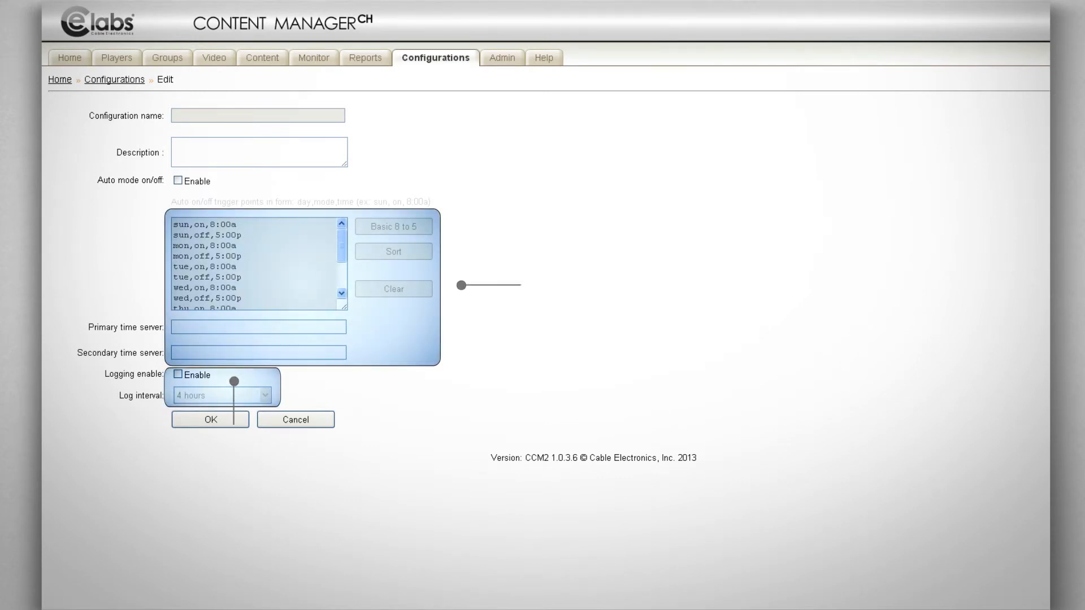
View the 510-video library, then the play-count report form with date and filter fields.
click(213, 56)
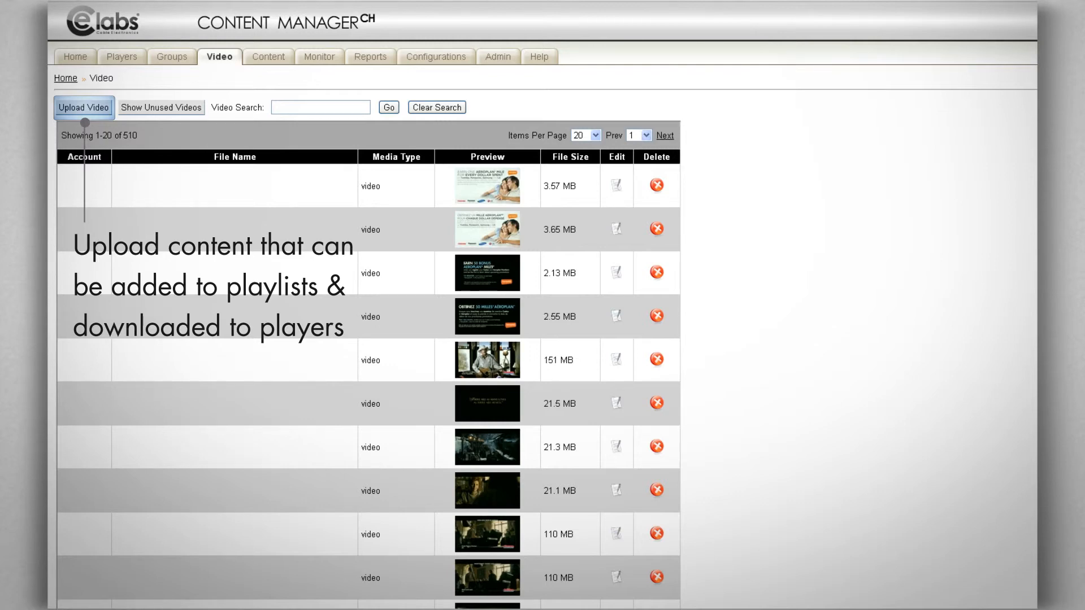
click(371, 57)
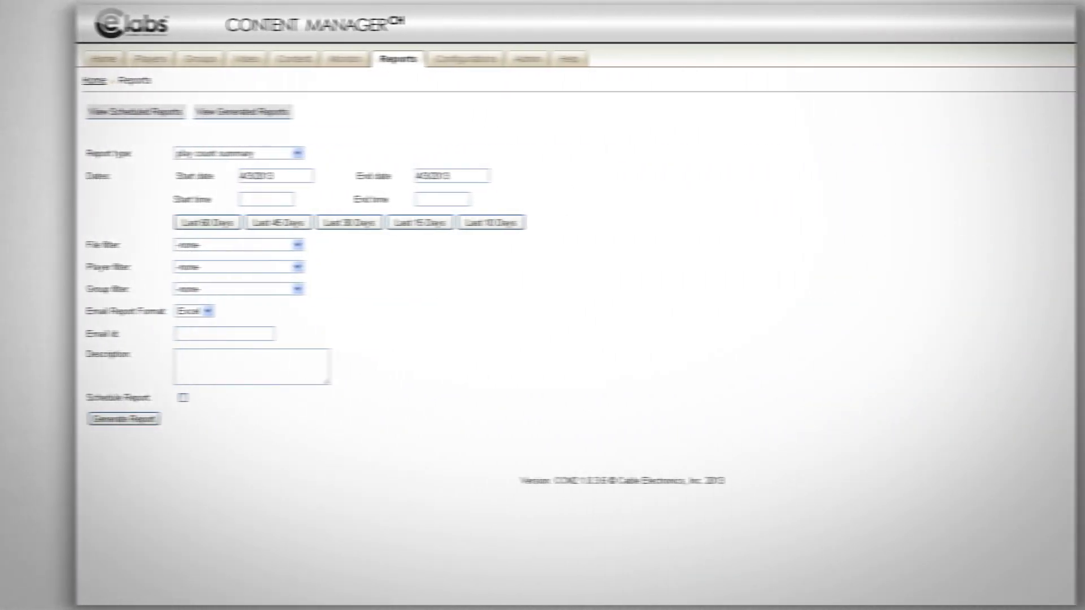